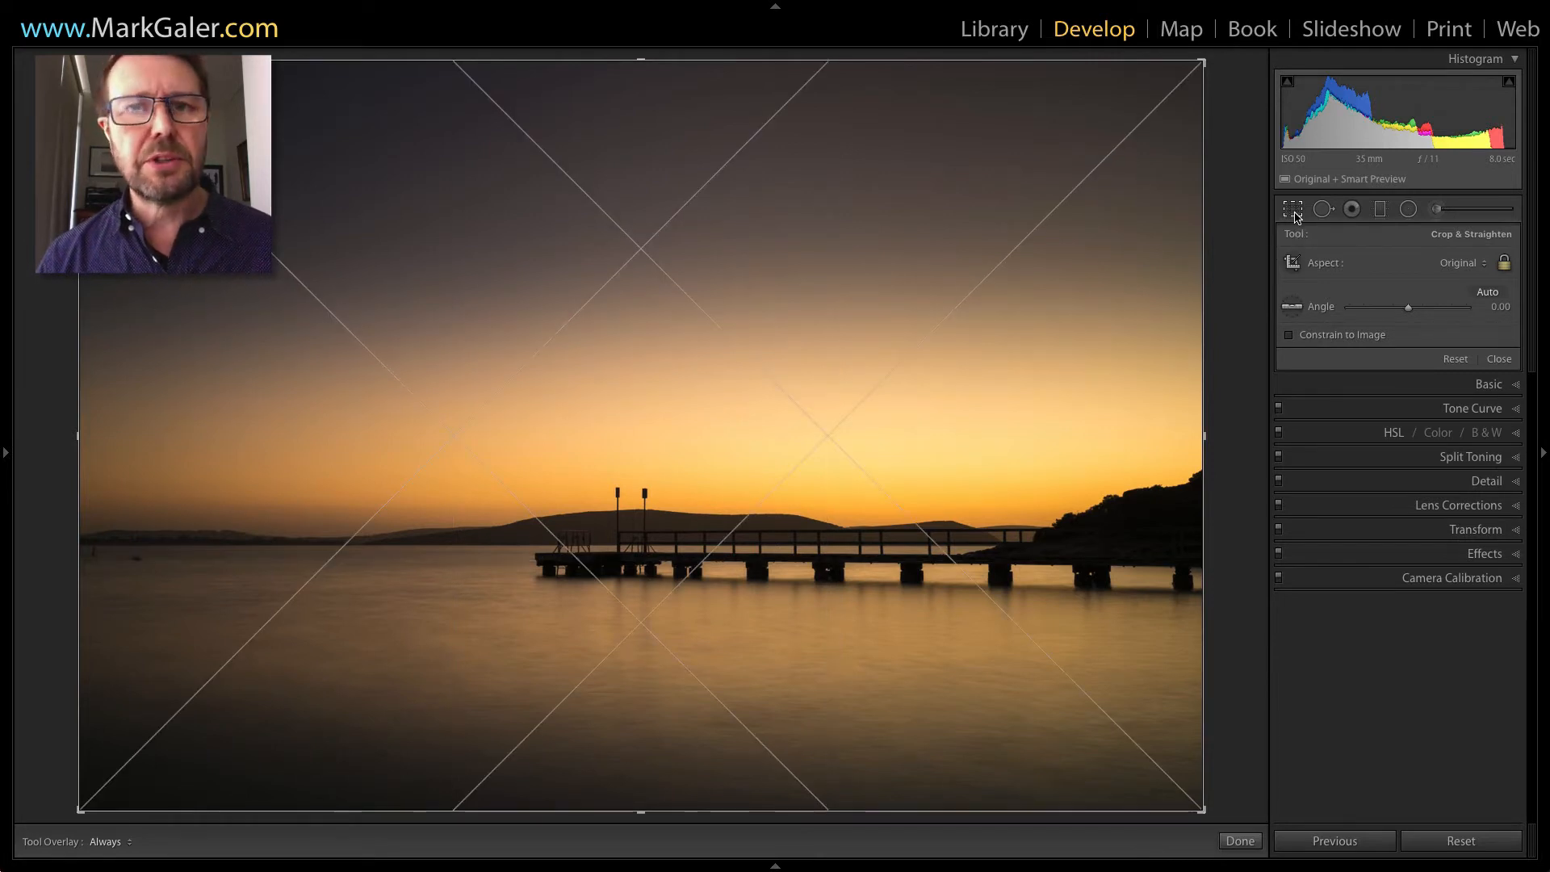
pyautogui.moveTo(1291, 209)
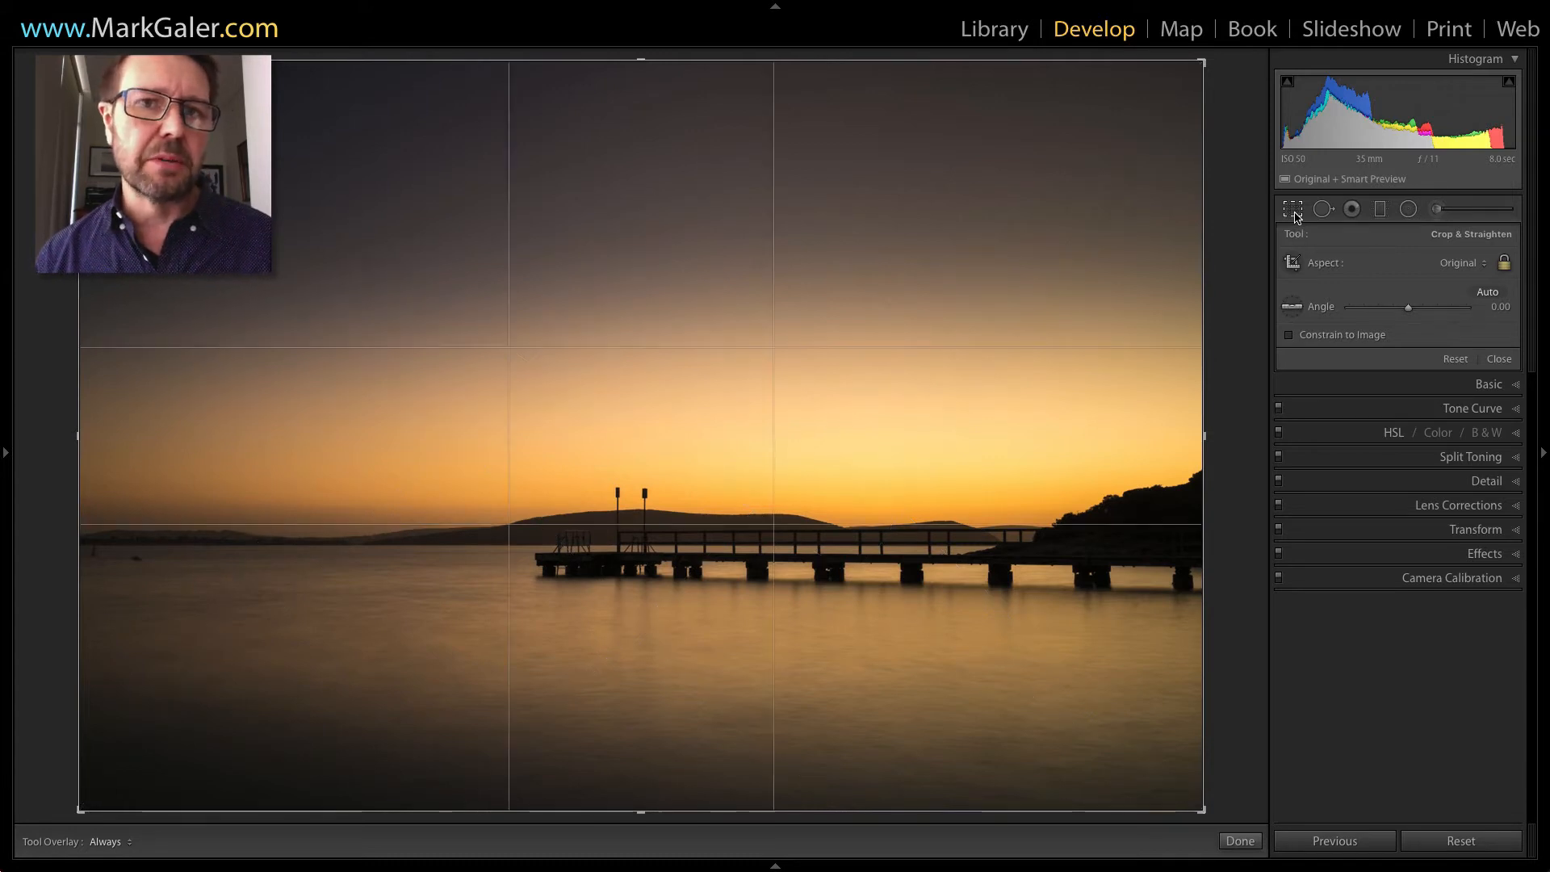
pyautogui.moveTo(1292, 209)
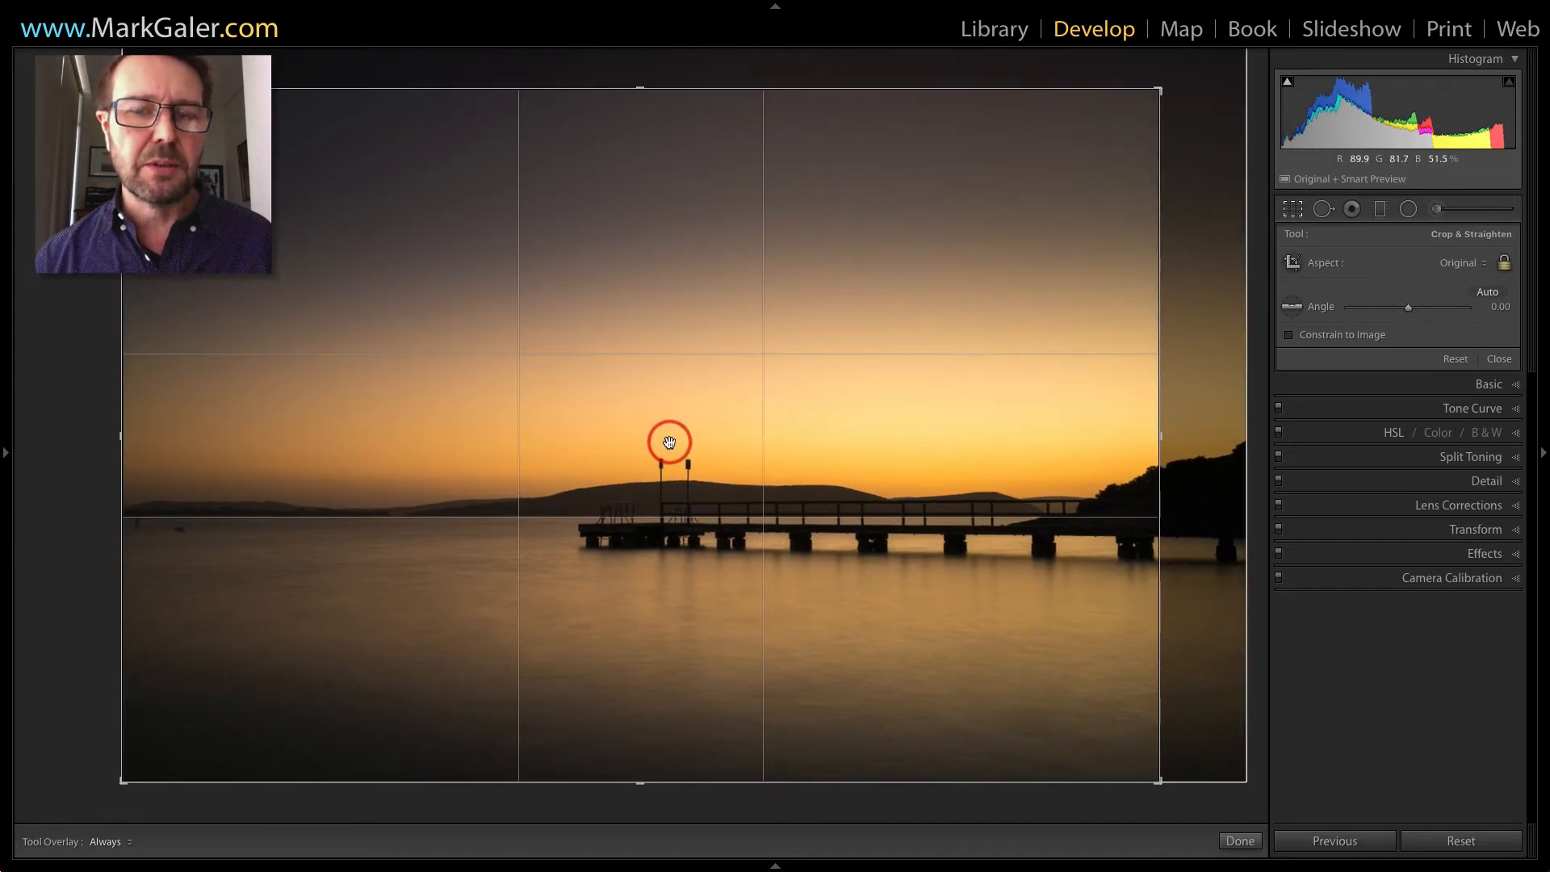
# Shift the pier photo within the crop so the horizon sits on the lower thirds line.
pyautogui.moveTo(668, 440); pyautogui.dragTo(647, 443)
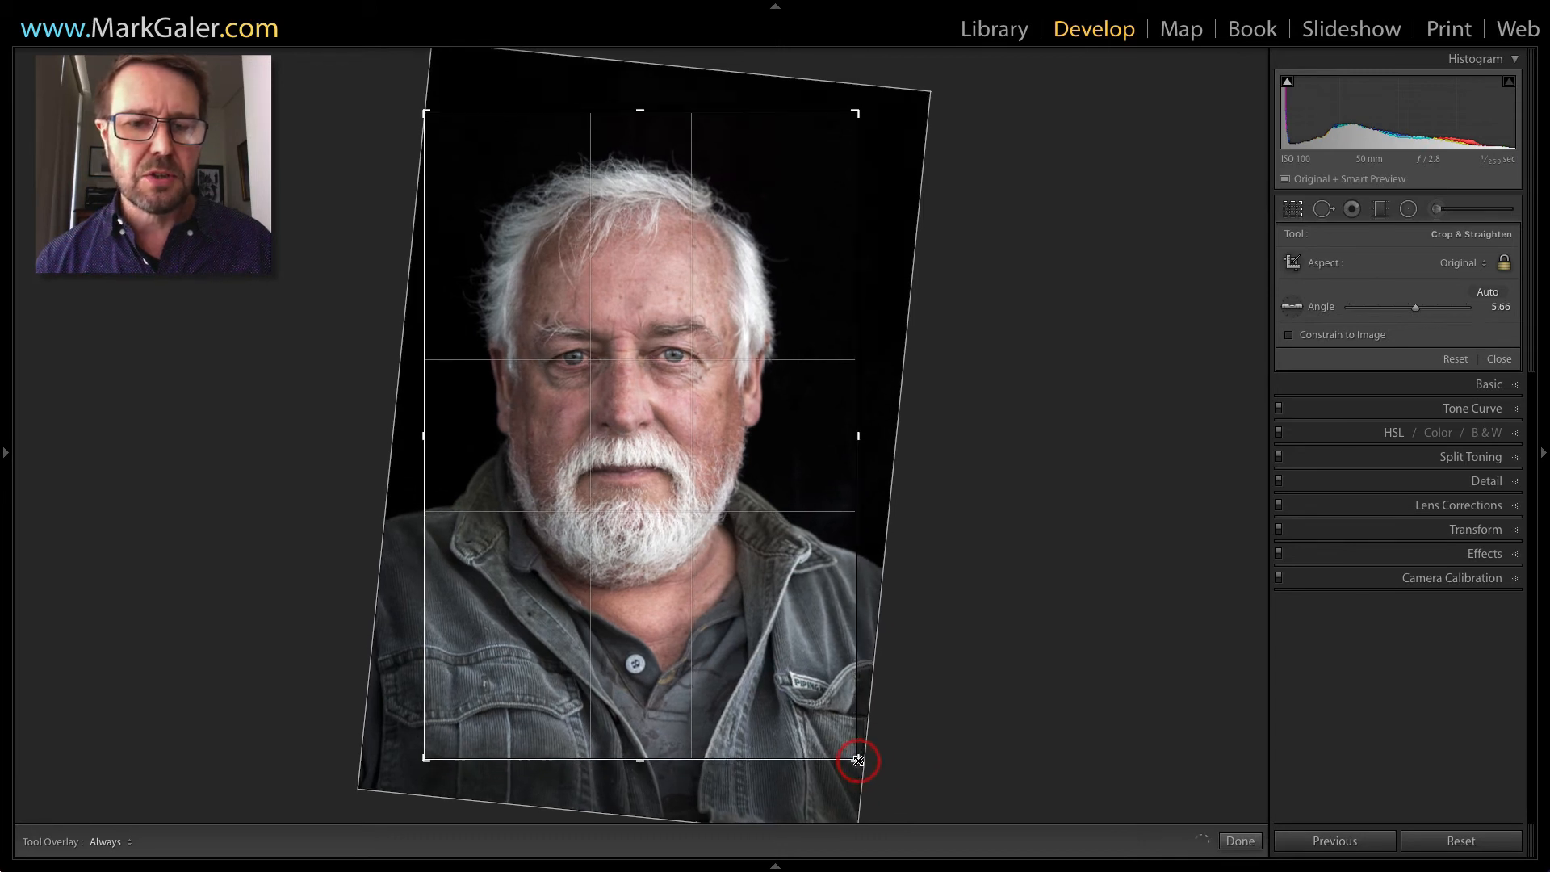
# Pull the crop corner in to frame the man's face more tightly, keeping the ~5.7° tilt.
pyautogui.moveTo(857, 759); pyautogui.dragTo(844, 758)
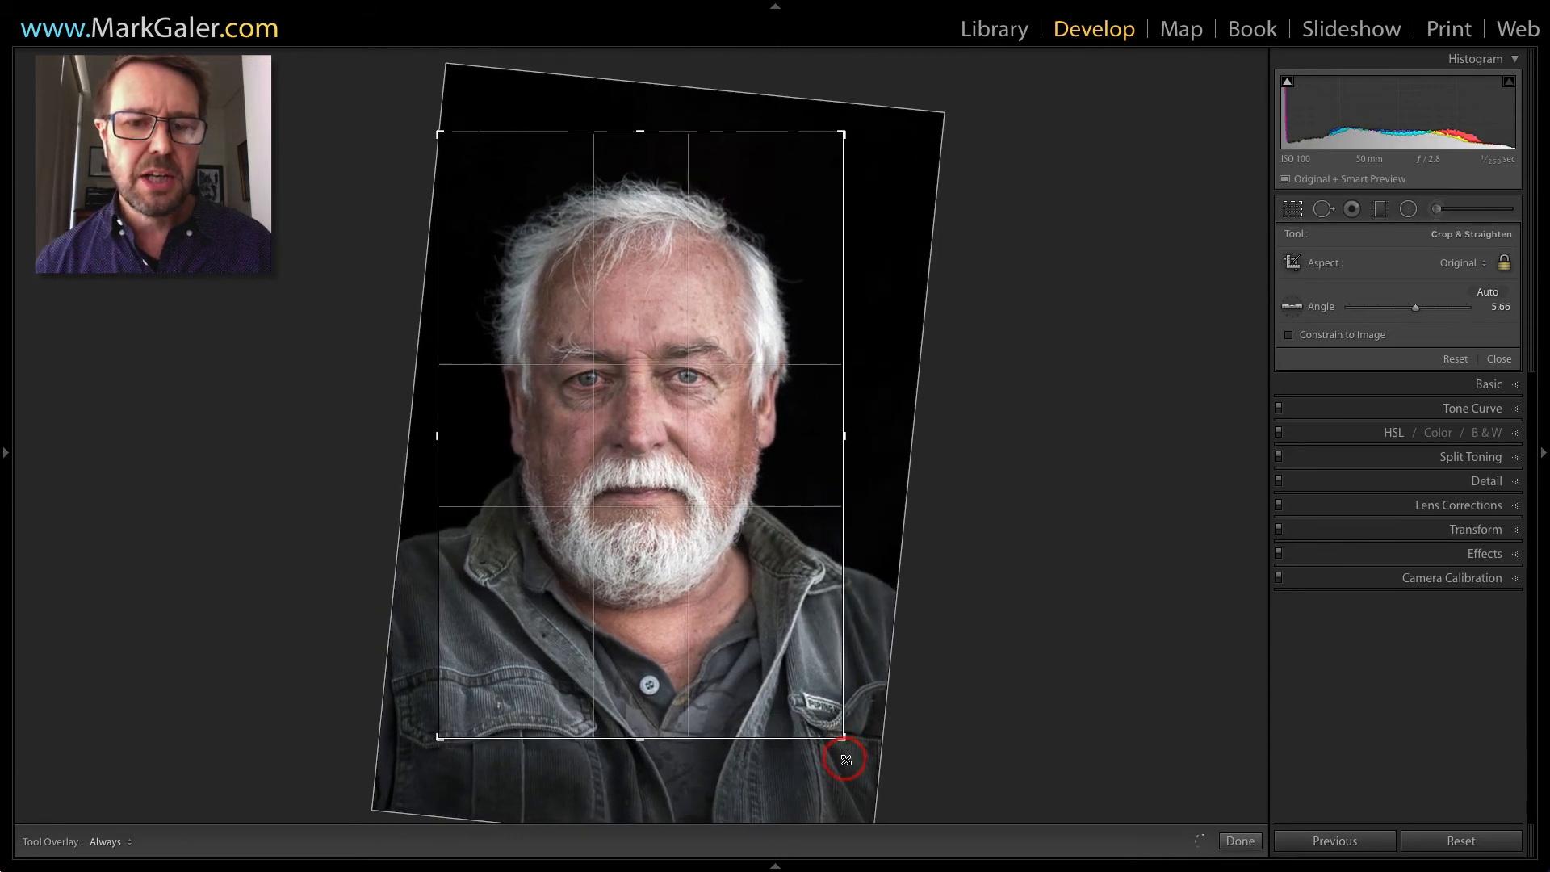